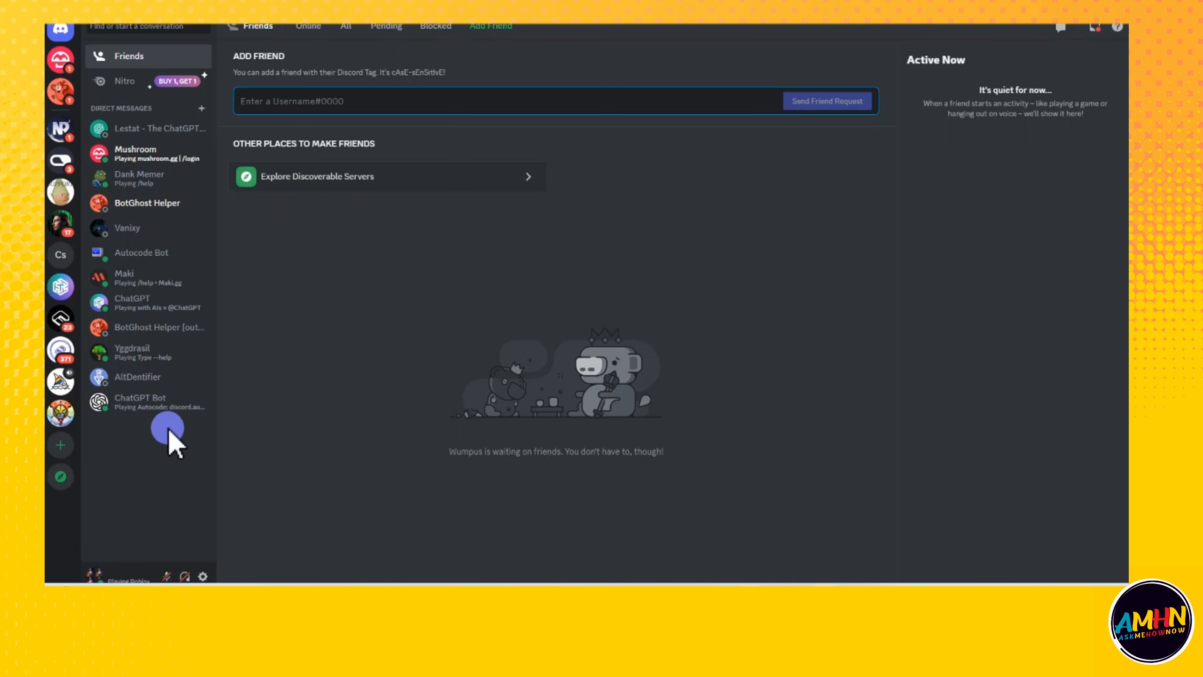
mouse_move(610, 438)
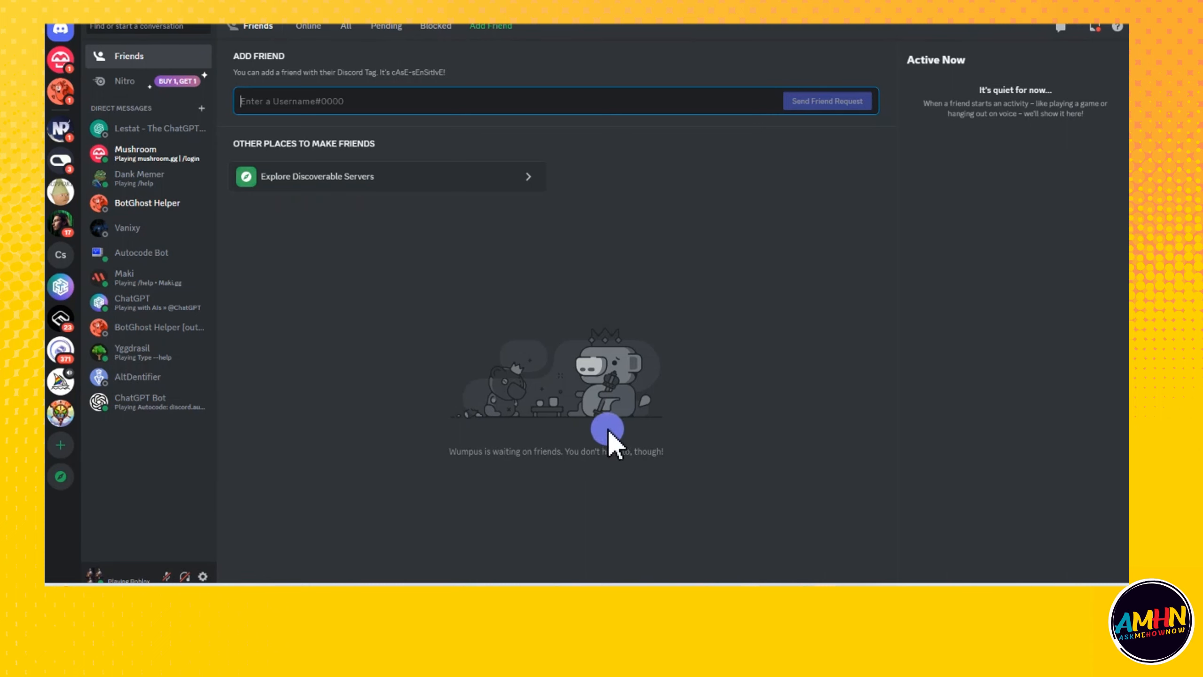
mouse_move(318, 299)
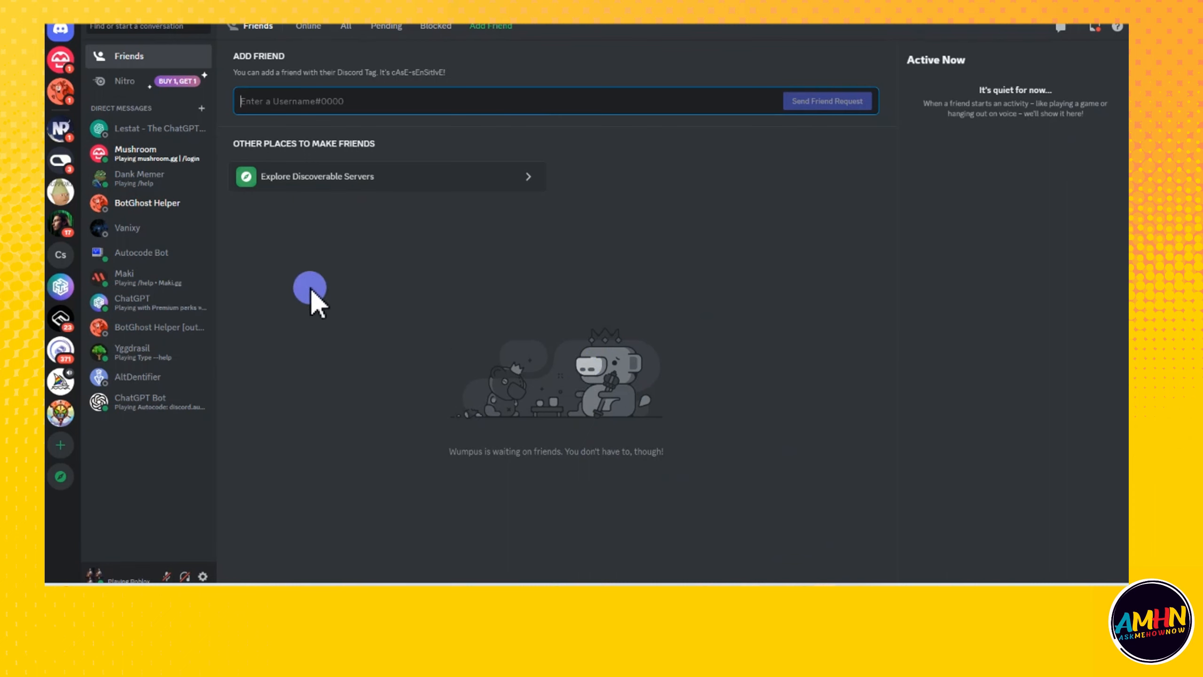
mouse_move(177, 557)
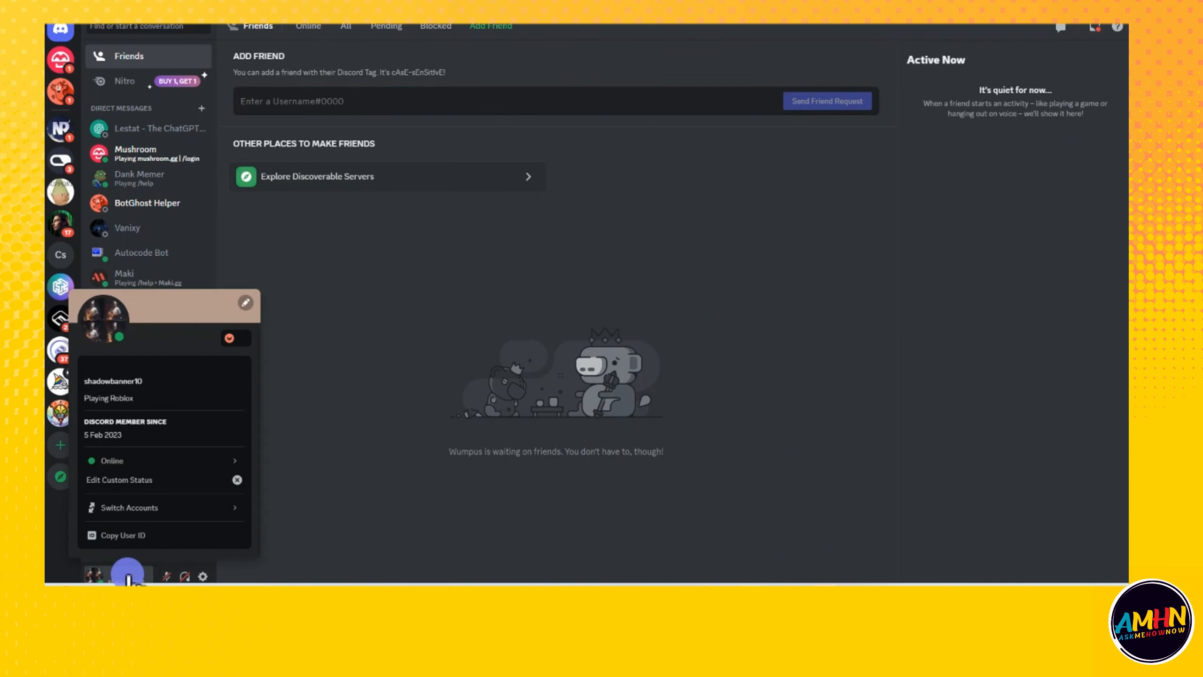
- Switch to the other signed-in account from the Switch Accounts submenu
click(128, 507)
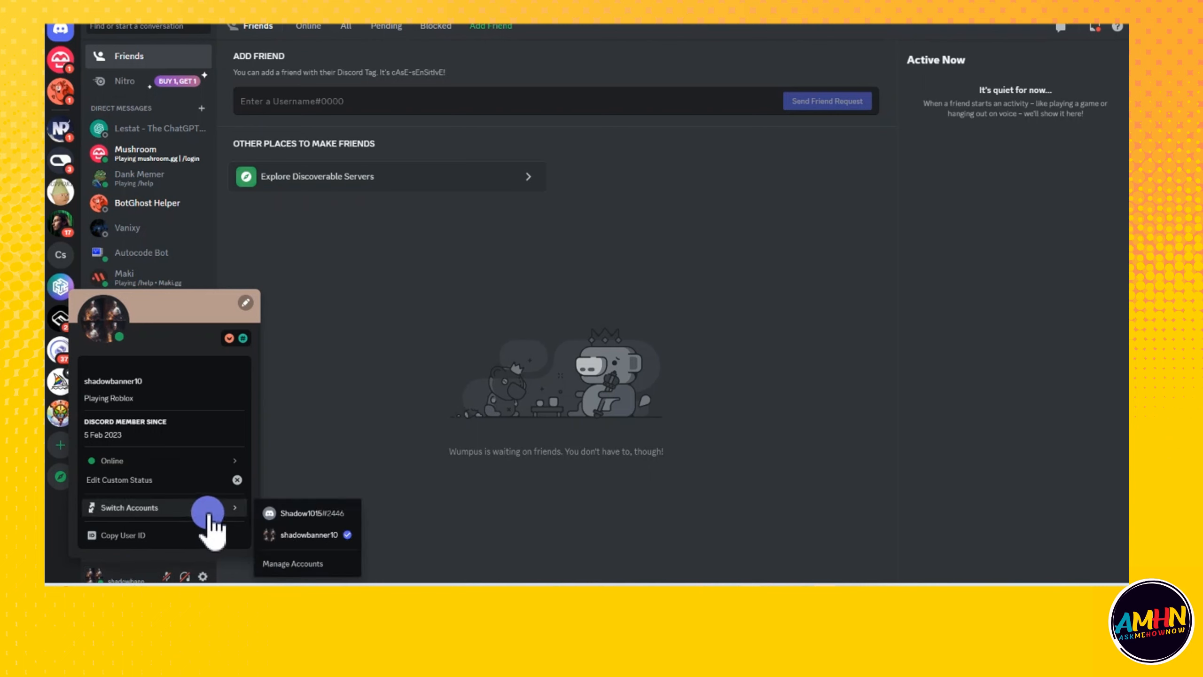
mouse_move(307, 535)
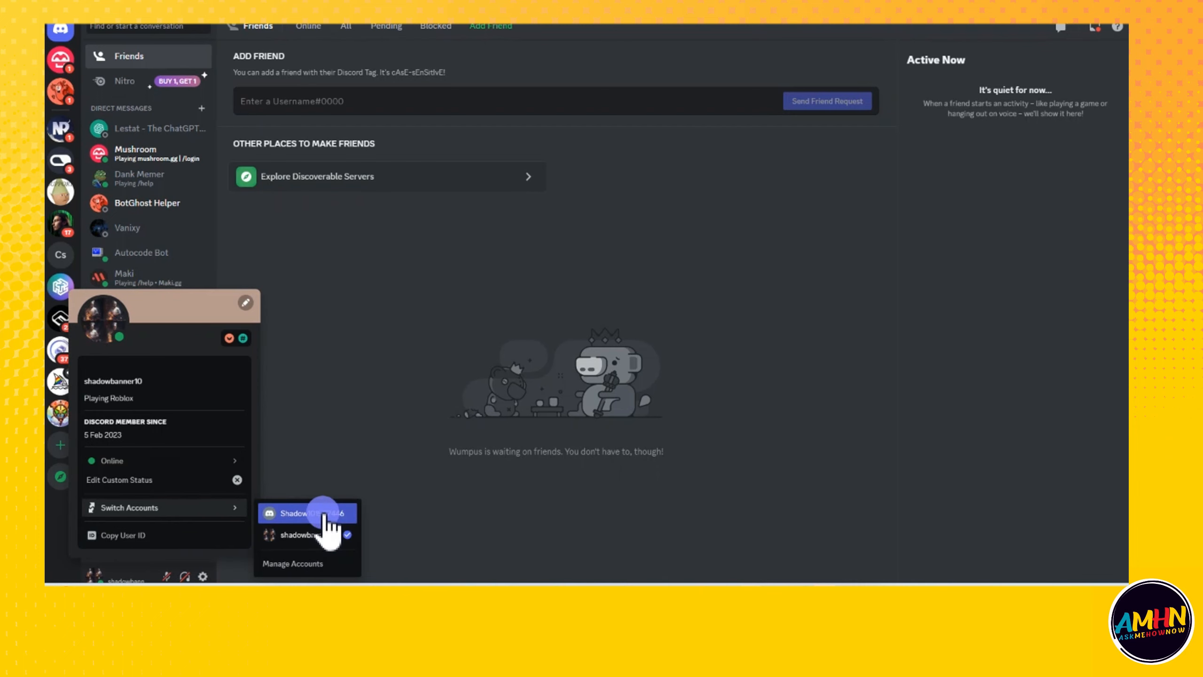
click(306, 513)
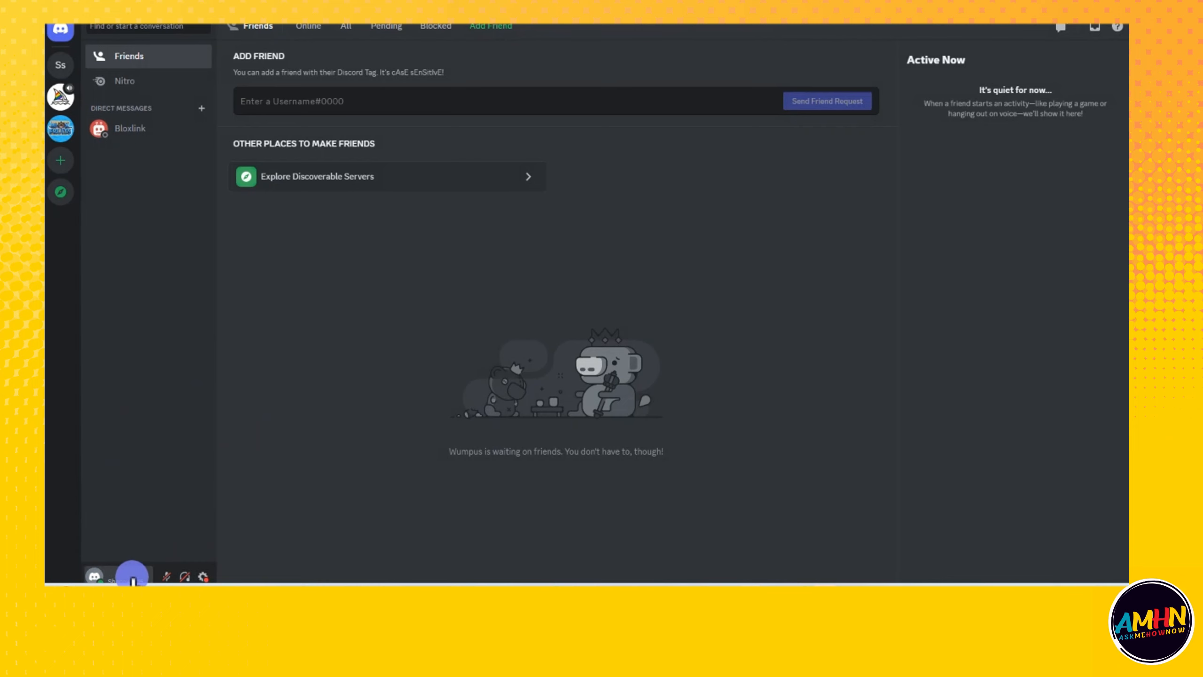
click(132, 576)
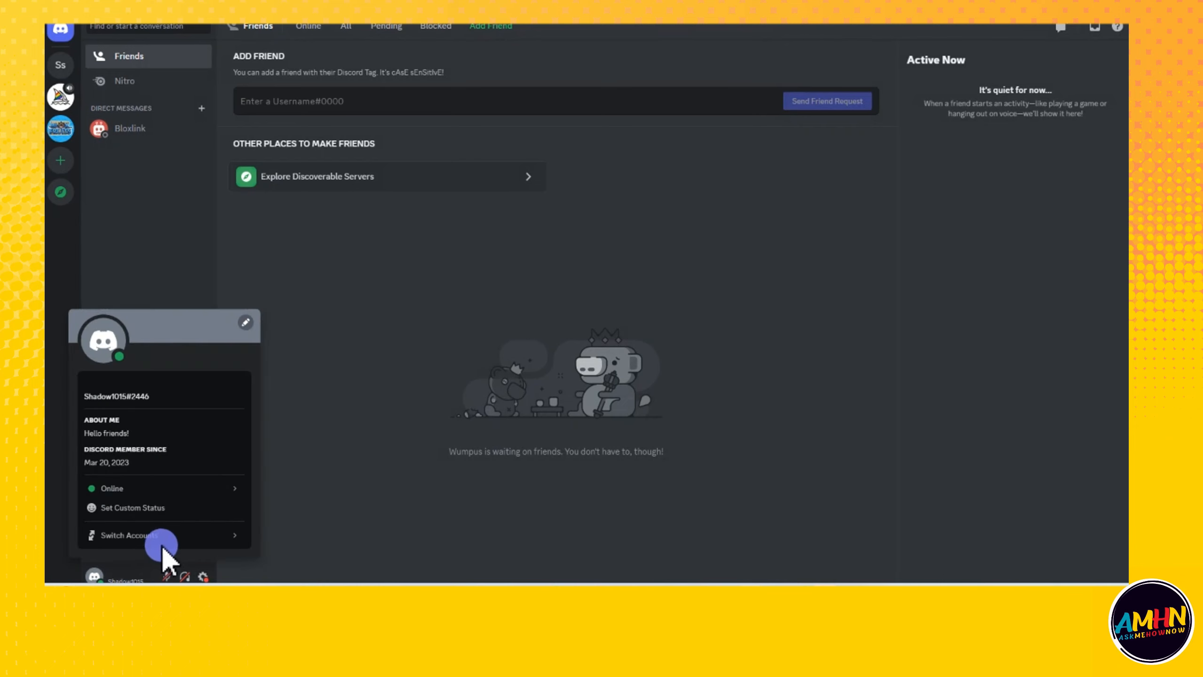
click(126, 535)
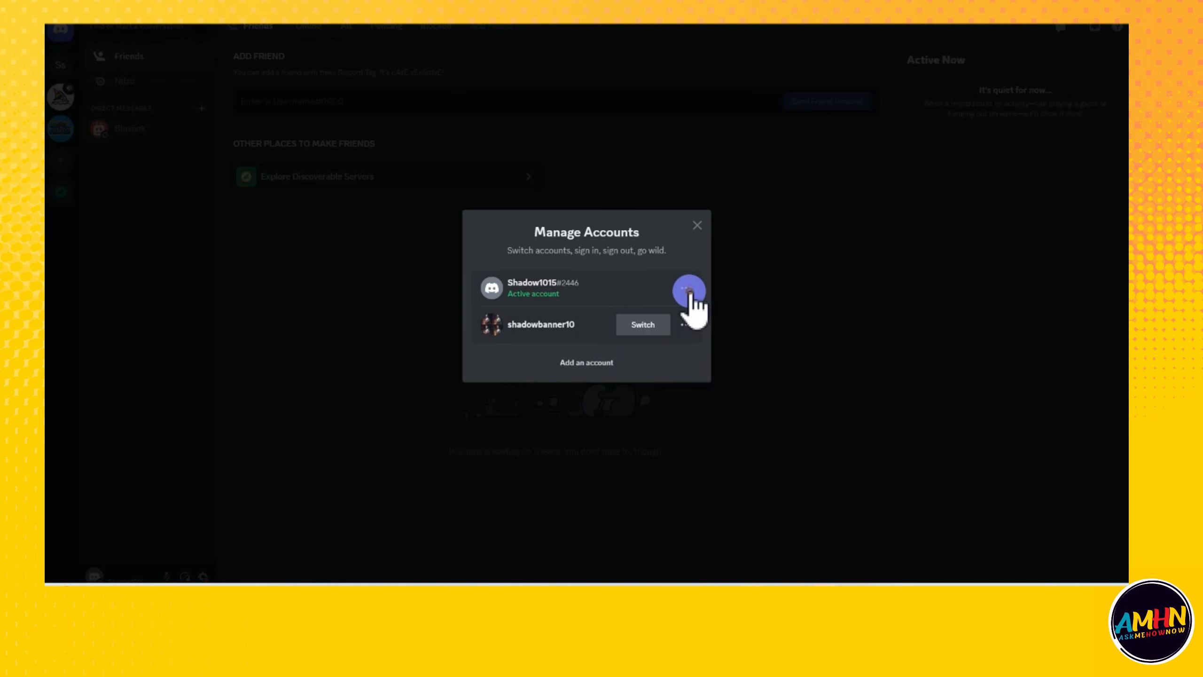
click(687, 288)
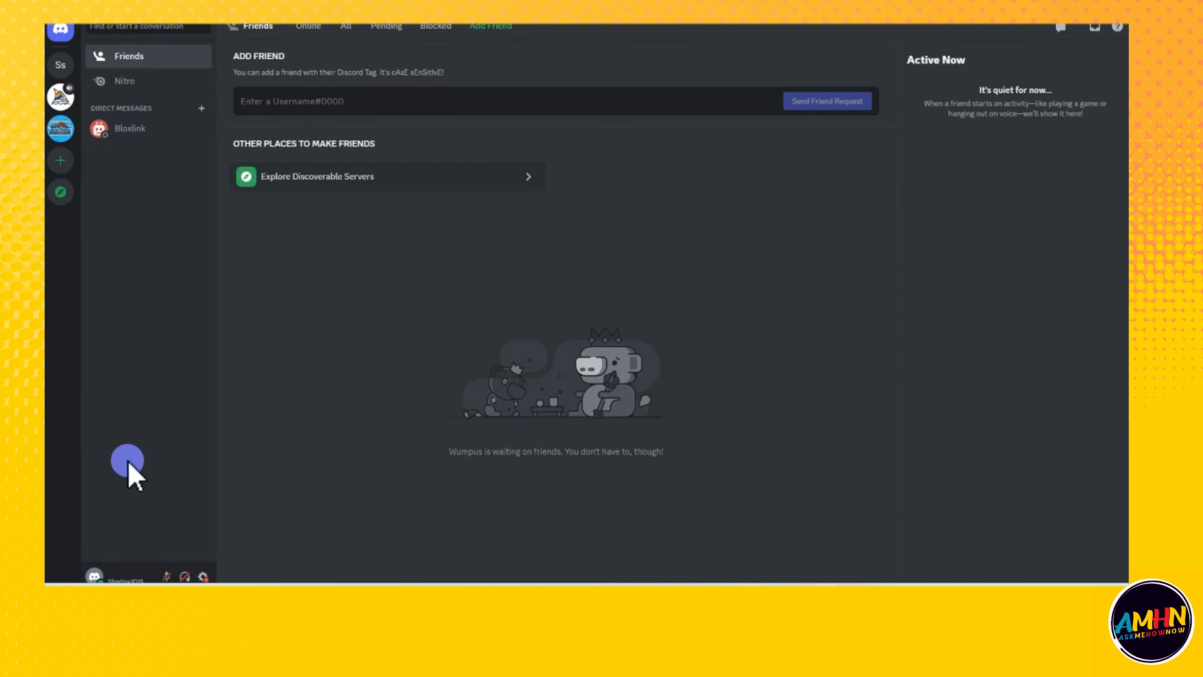
mouse_move(204, 575)
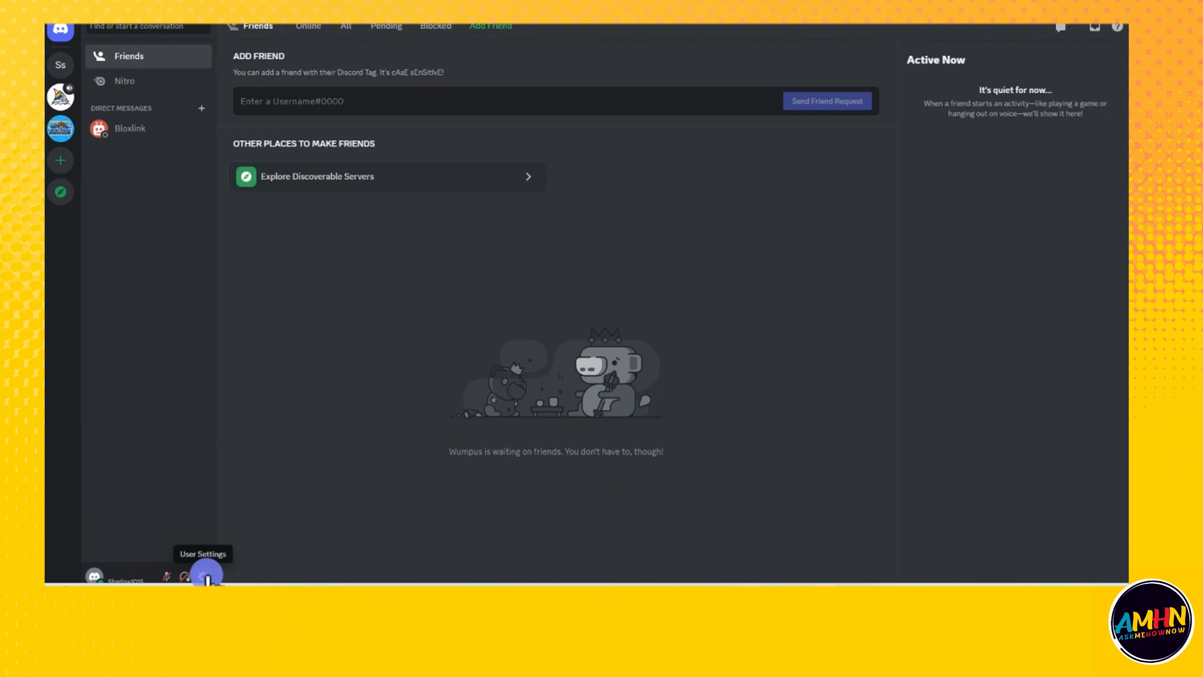
click(206, 575)
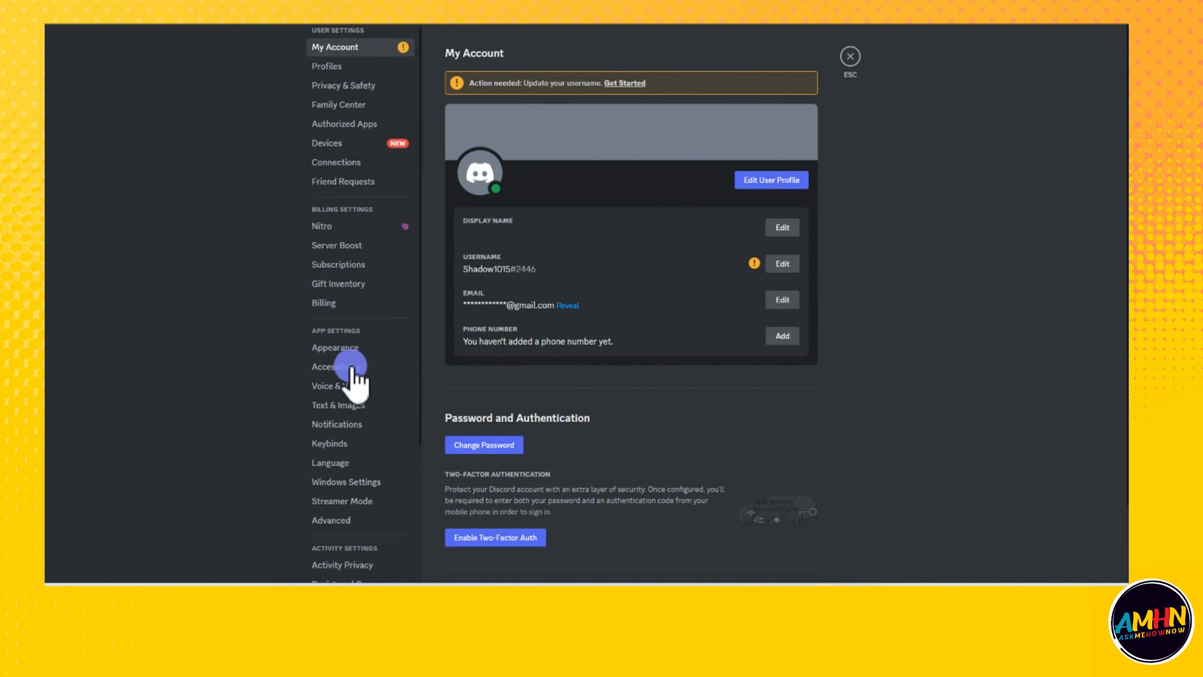
scroll(down, 3)
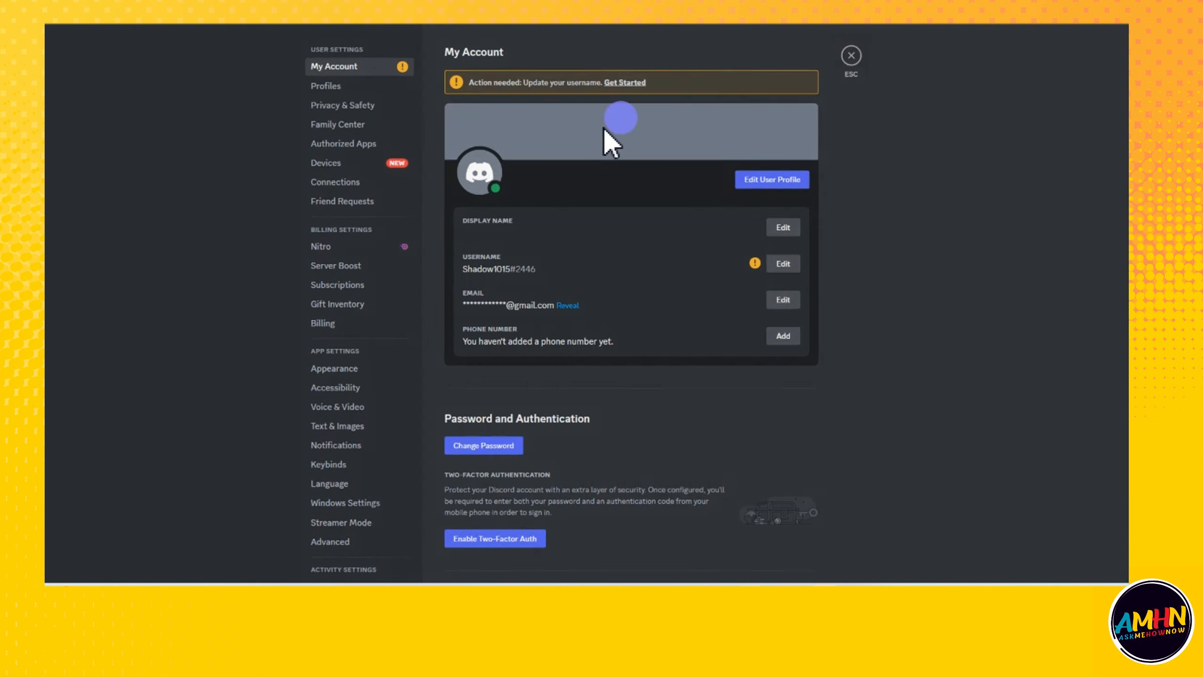
click(850, 56)
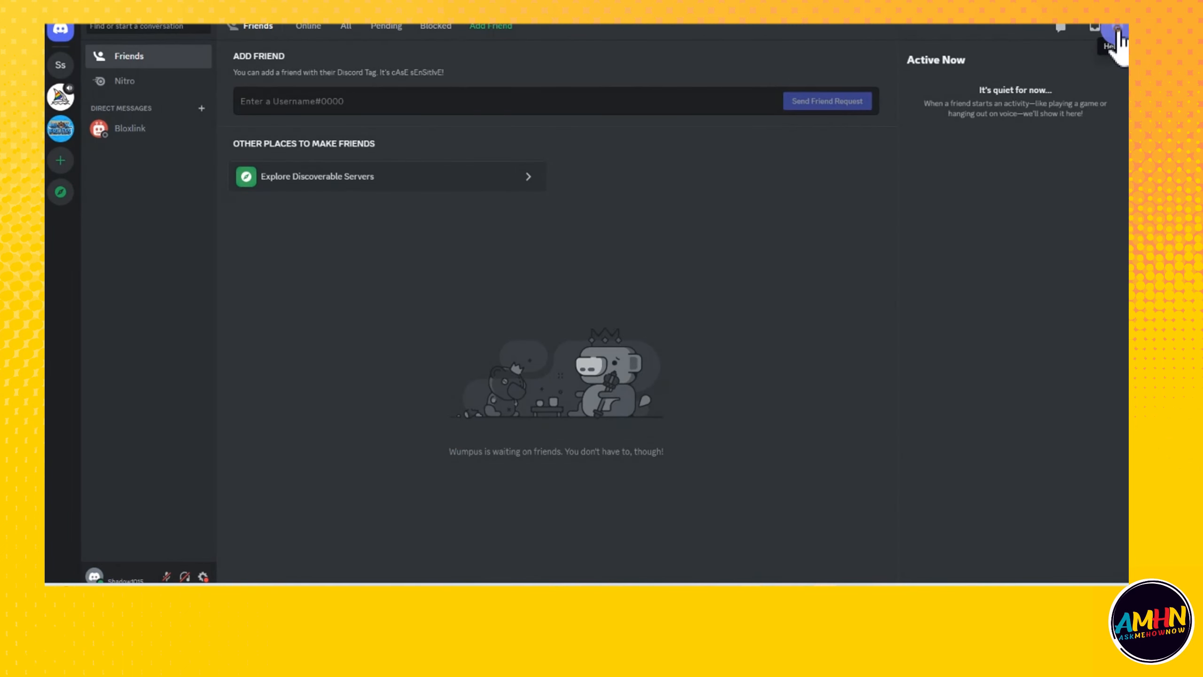
- Open the Discord Help Center in the browser and scroll down to its help topic categories
click(1113, 35)
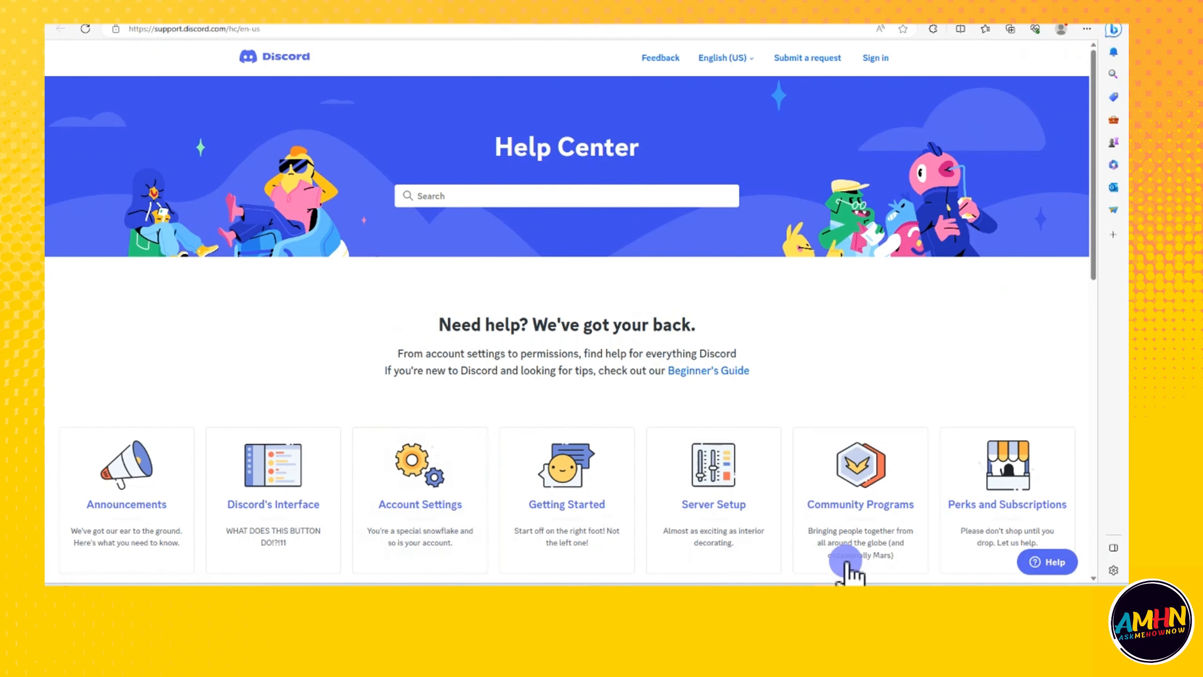
mouse_move(151, 510)
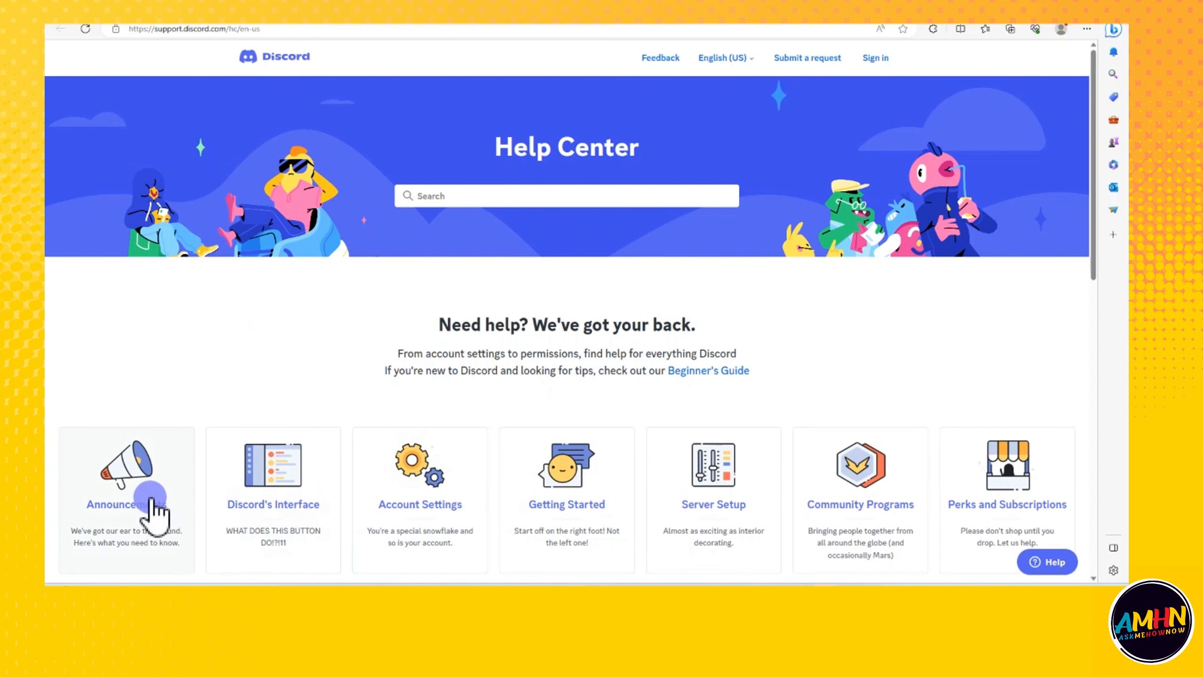
scroll(down, 3)
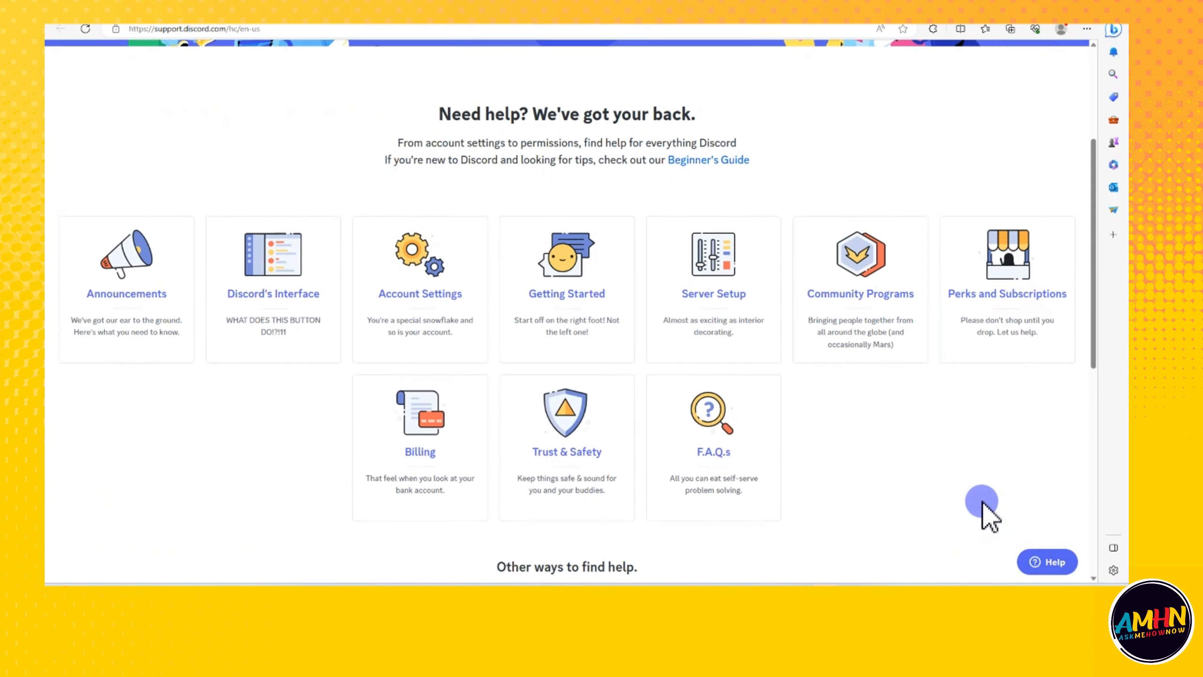